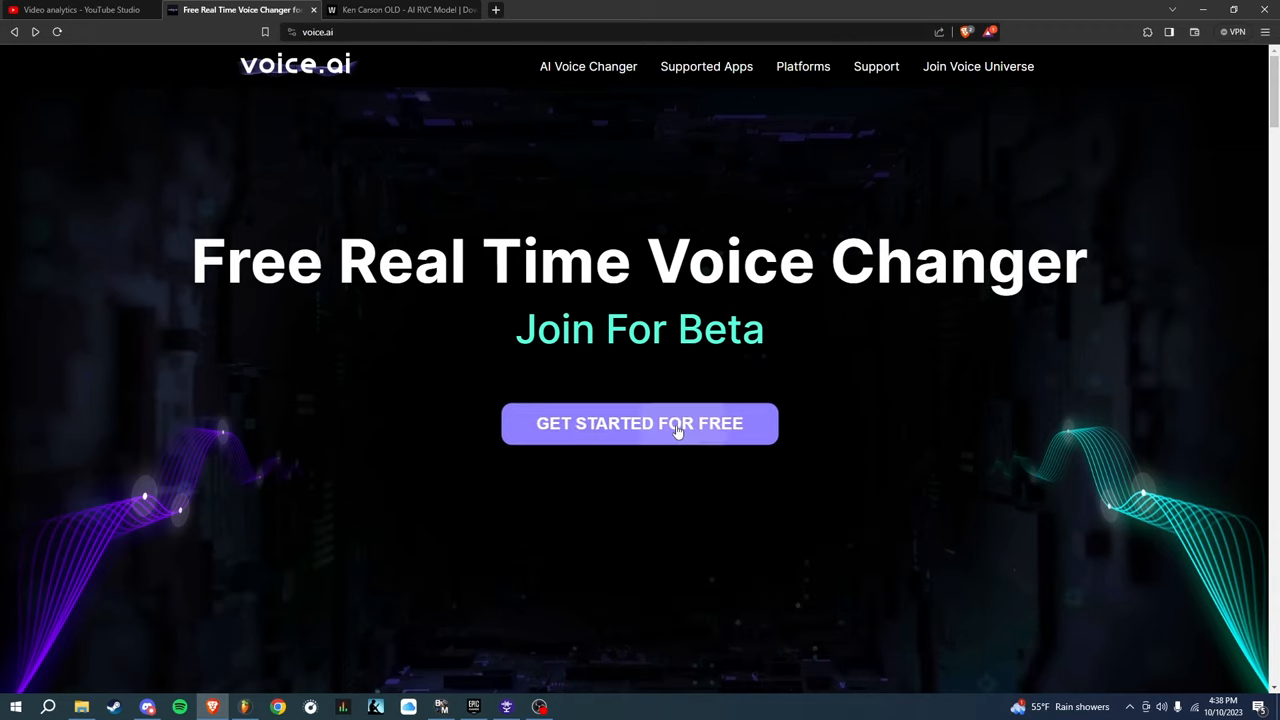
Step: Start the free Voice.ai installer download, dismiss the save prompt and switch to the Ken Carson OLD model page
{"action": "left_click", "coordinate": [640, 424]}
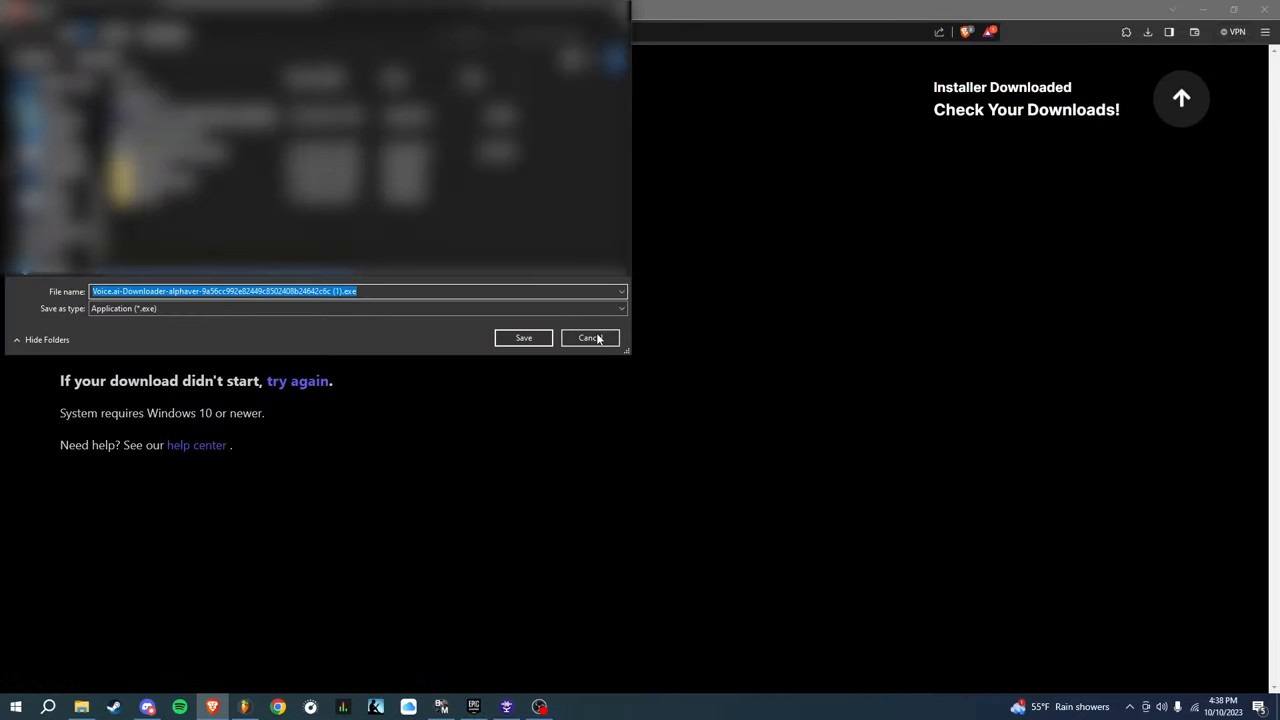
{"action": "left_click", "coordinate": [590, 336]}
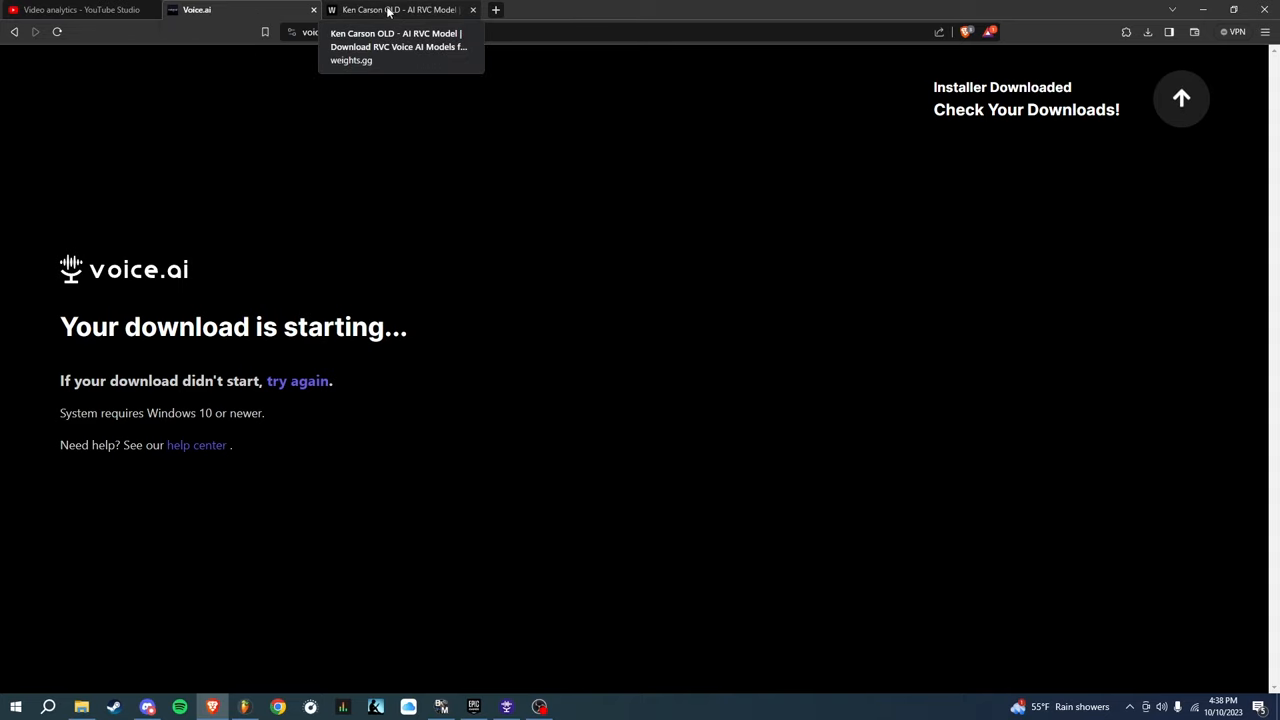
{"action": "left_click", "coordinate": [400, 10]}
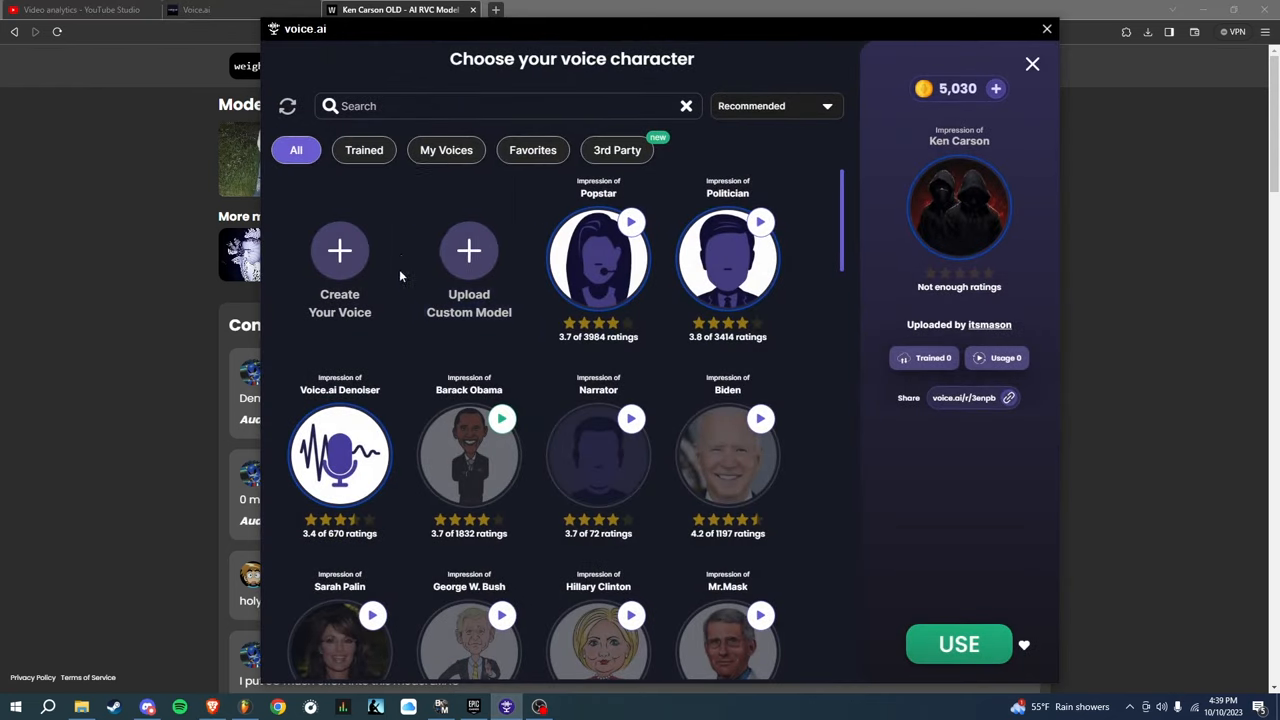
{"action": "mouse_move", "coordinate": [468, 252]}
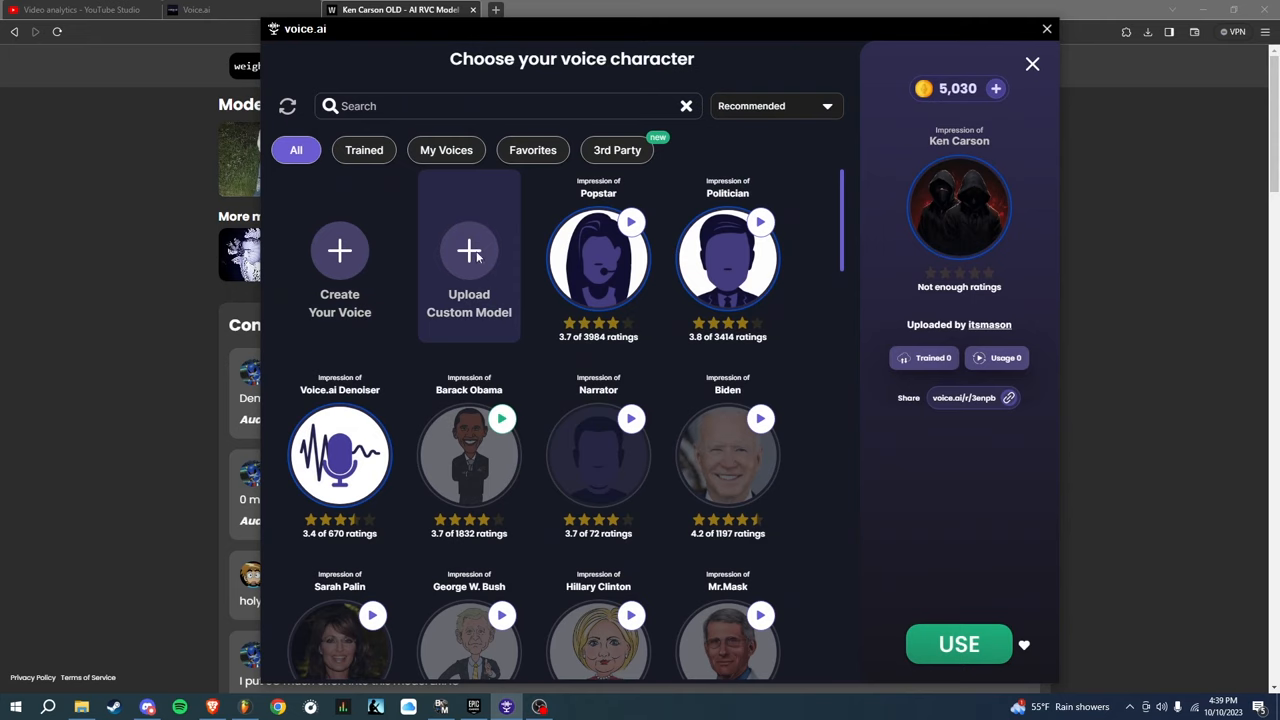
Step: Upload a custom voice model named 'ken carson', save it, filter to My Voices and make Ken Carson the active voice
{"action": "left_click", "coordinate": [468, 270]}
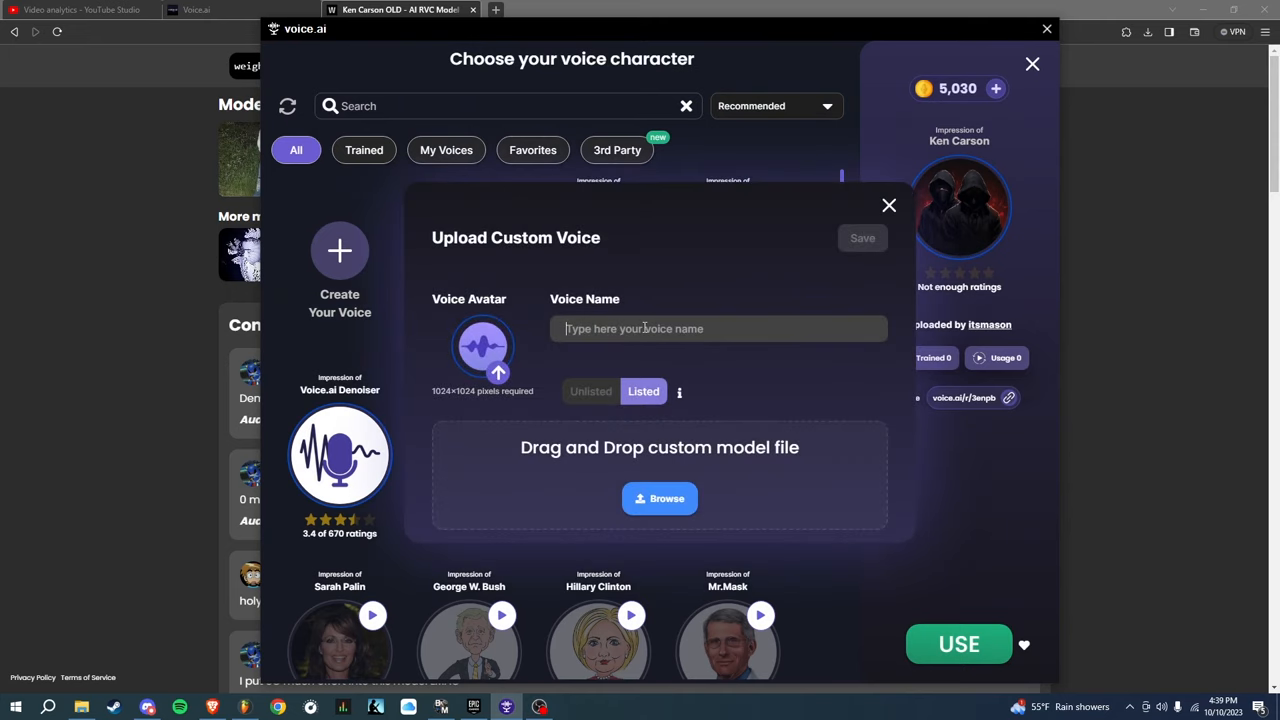
{"action": "type", "text": "ken carson"}
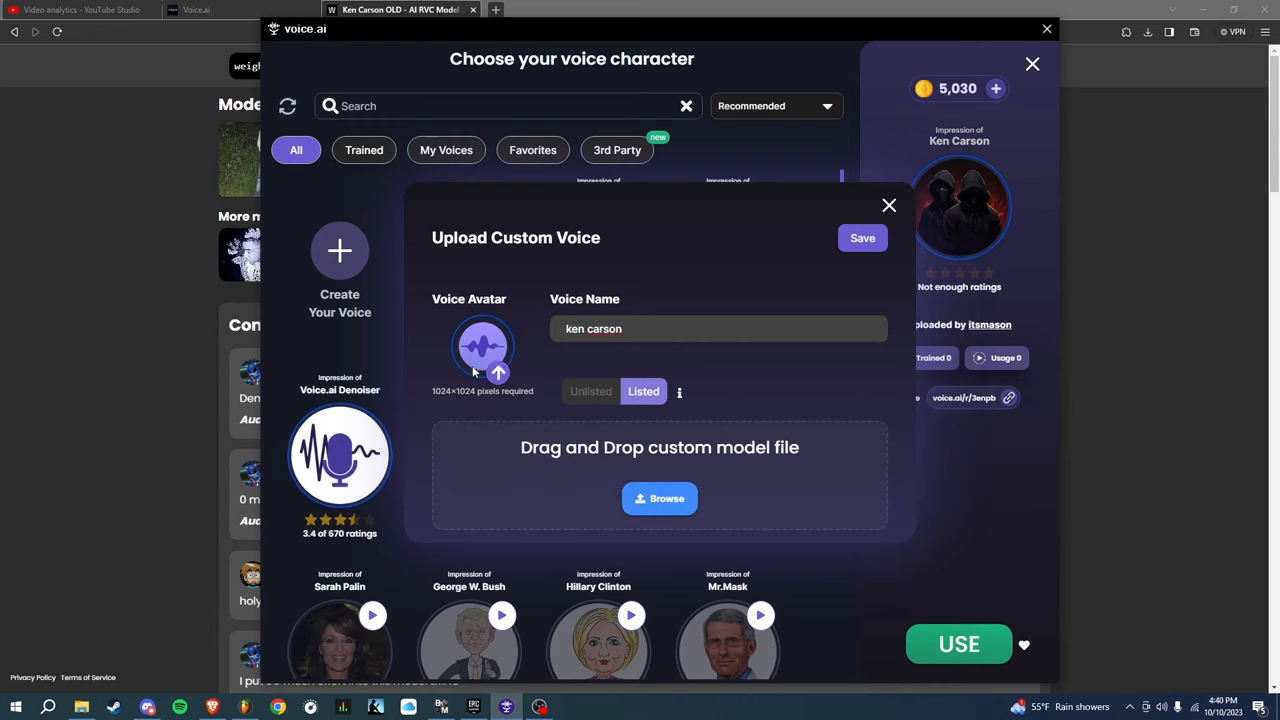
{"action": "left_click", "coordinate": [888, 204]}
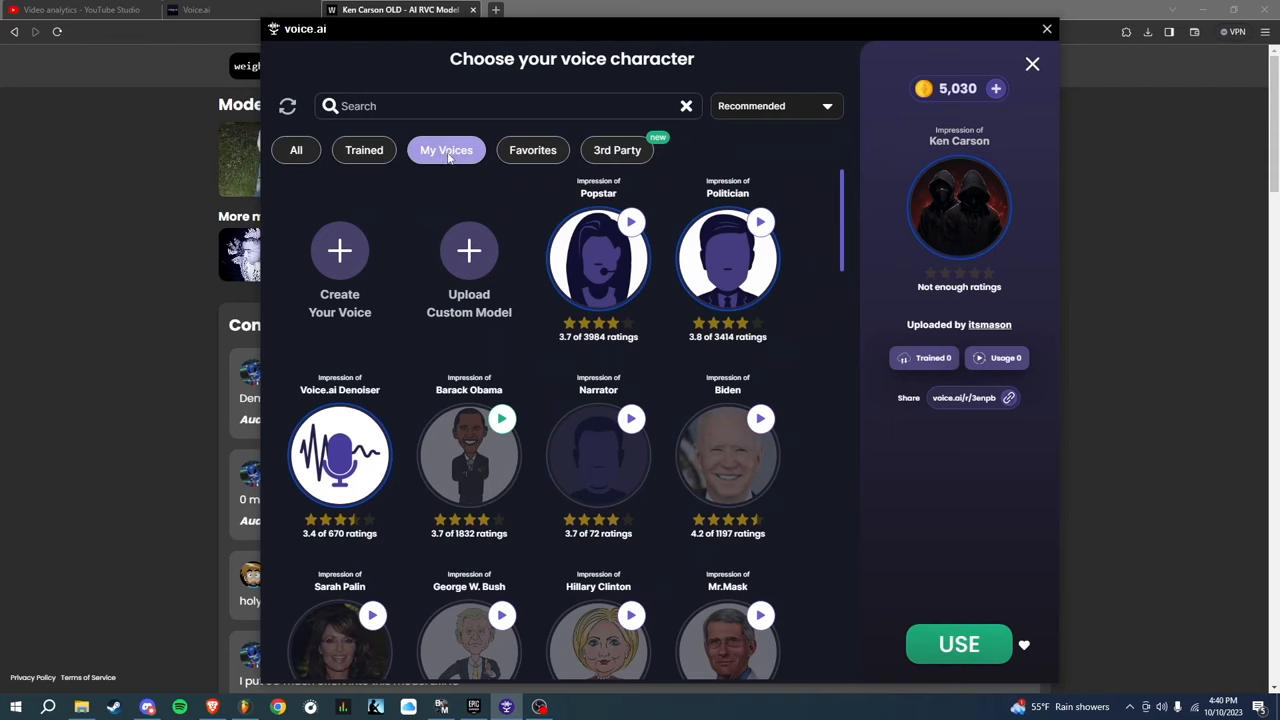
{"action": "left_click", "coordinate": [446, 150]}
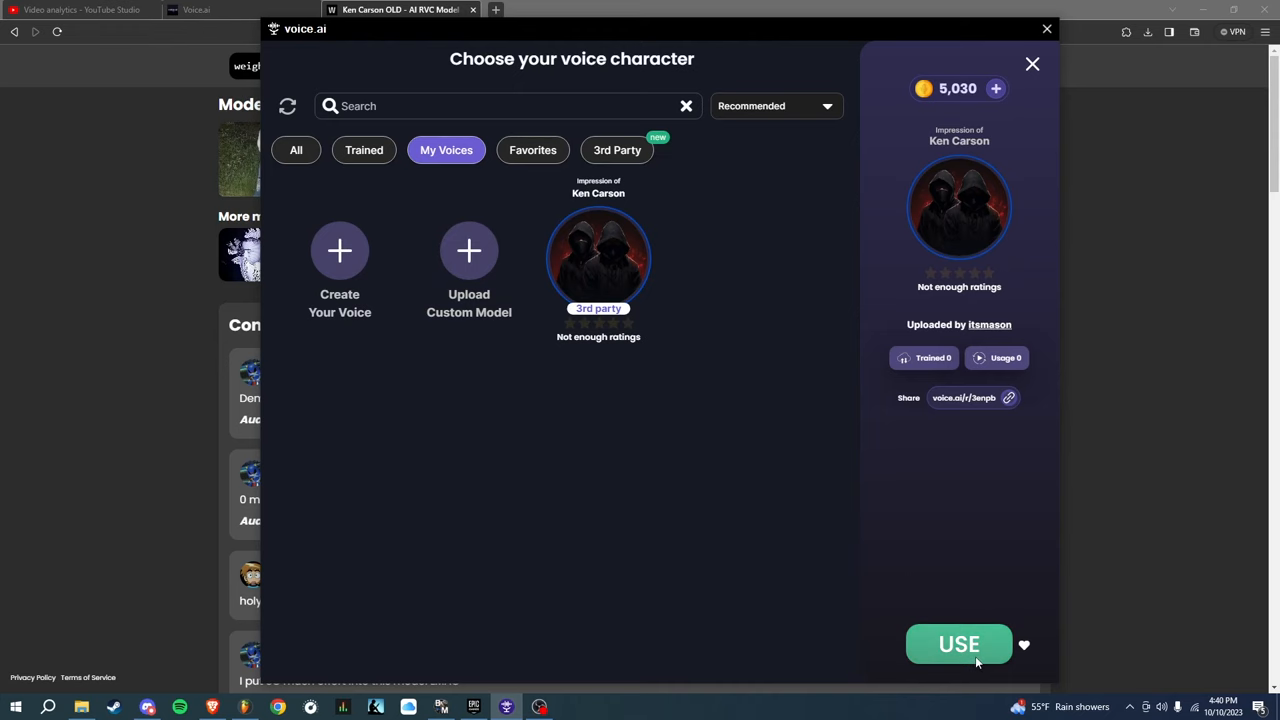
{"action": "left_click", "coordinate": [958, 644]}
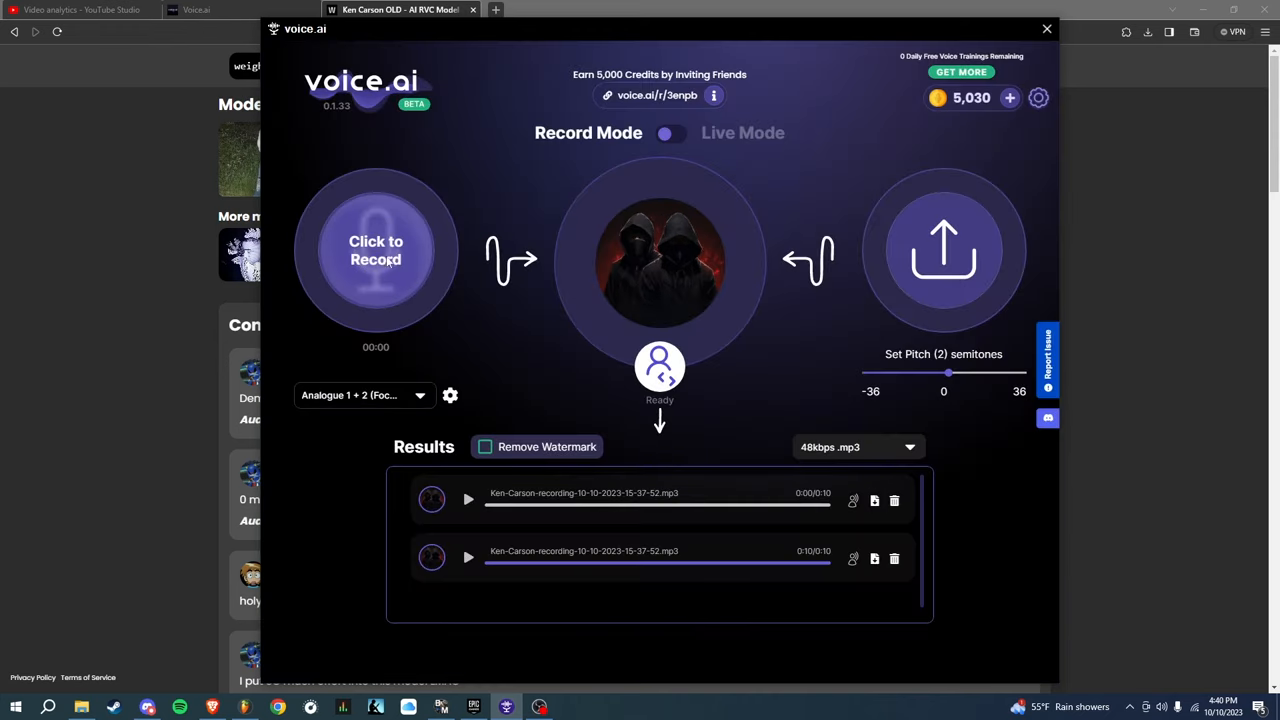
{"action": "left_click", "coordinate": [364, 396]}
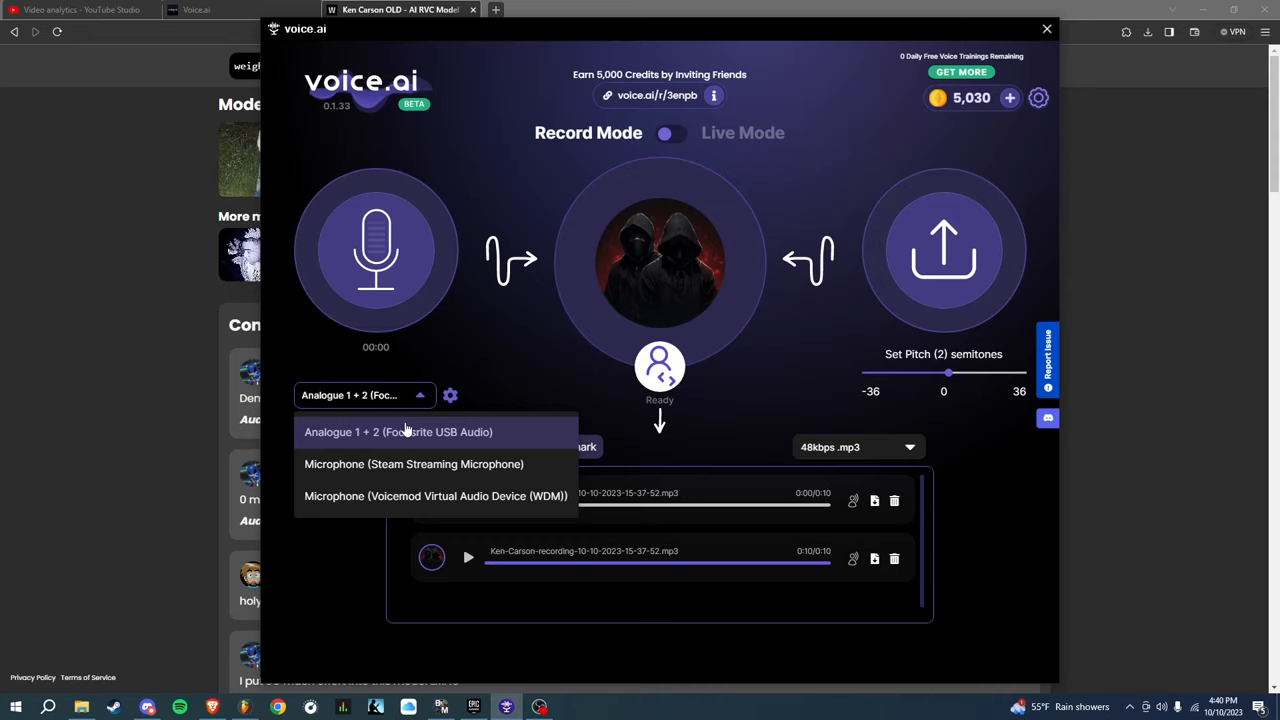
{"action": "mouse_move", "coordinate": [370, 414]}
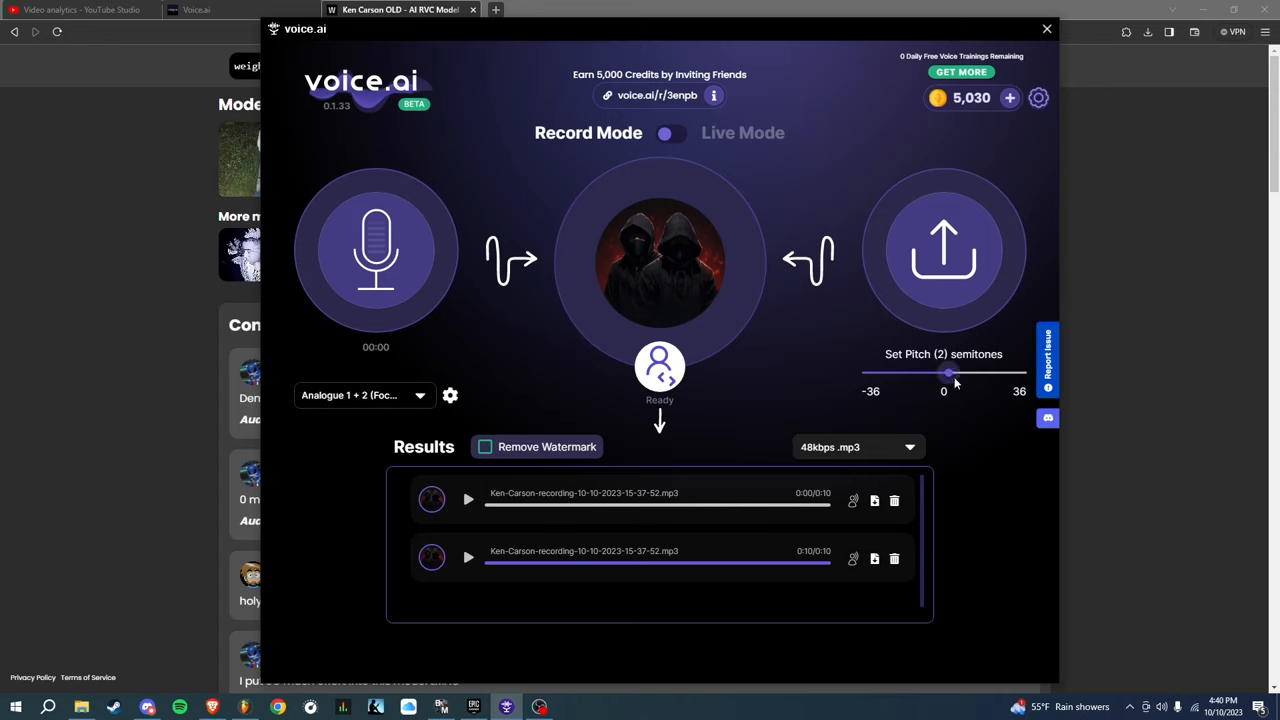
{"action": "mouse_move", "coordinate": [376, 250]}
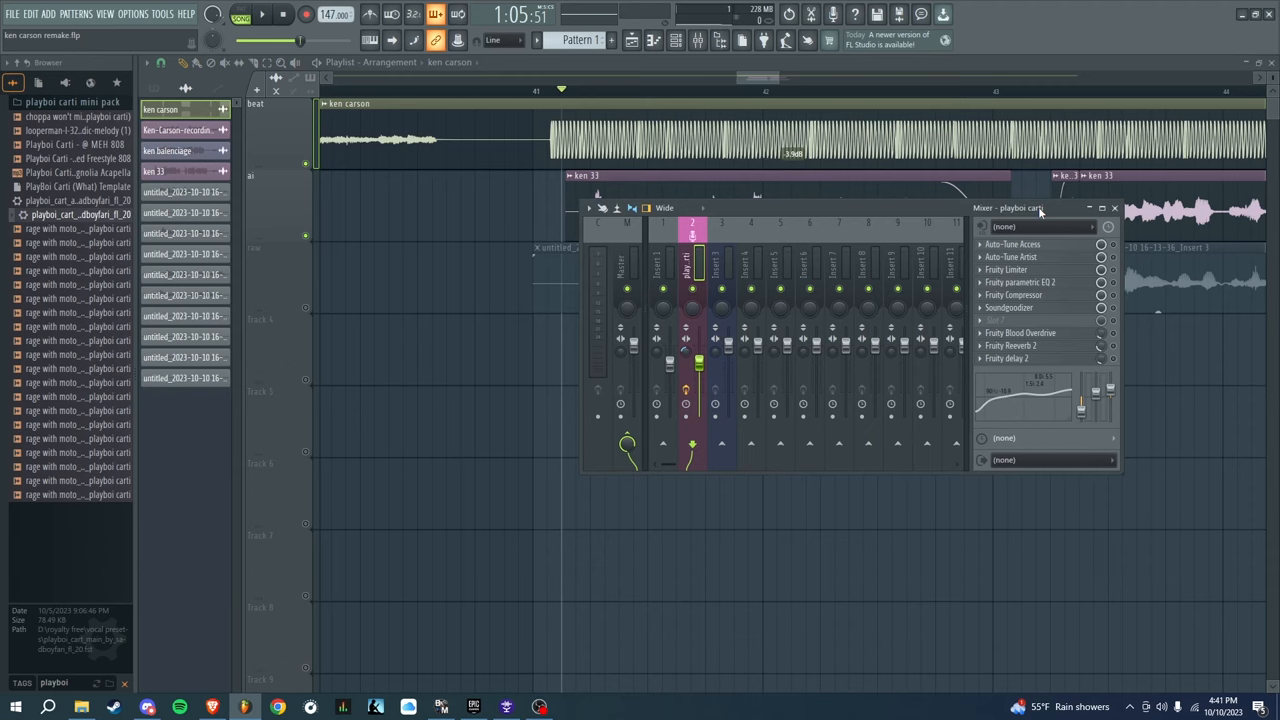
Step: Arrange the ken 11 vocal clips under the beat track and set the playback start point on the timeline
{"action": "right_click", "coordinate": [1100, 244]}
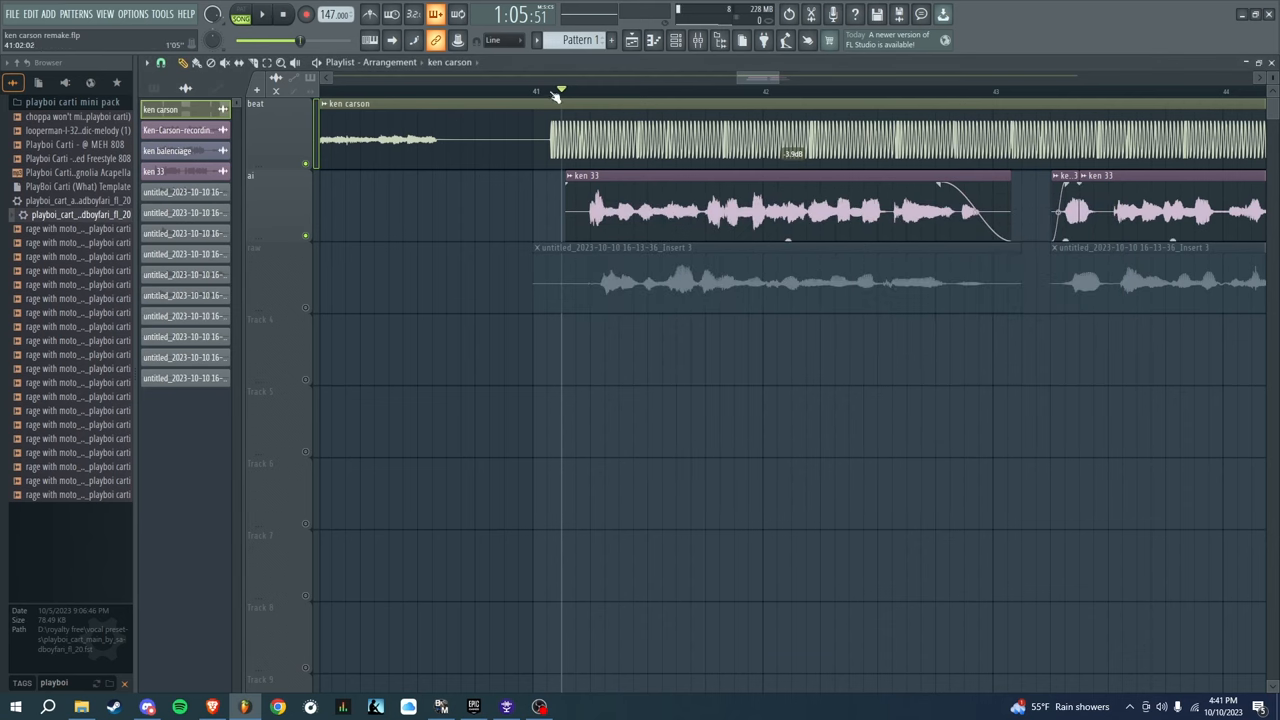
{"action": "left_click", "coordinate": [584, 92]}
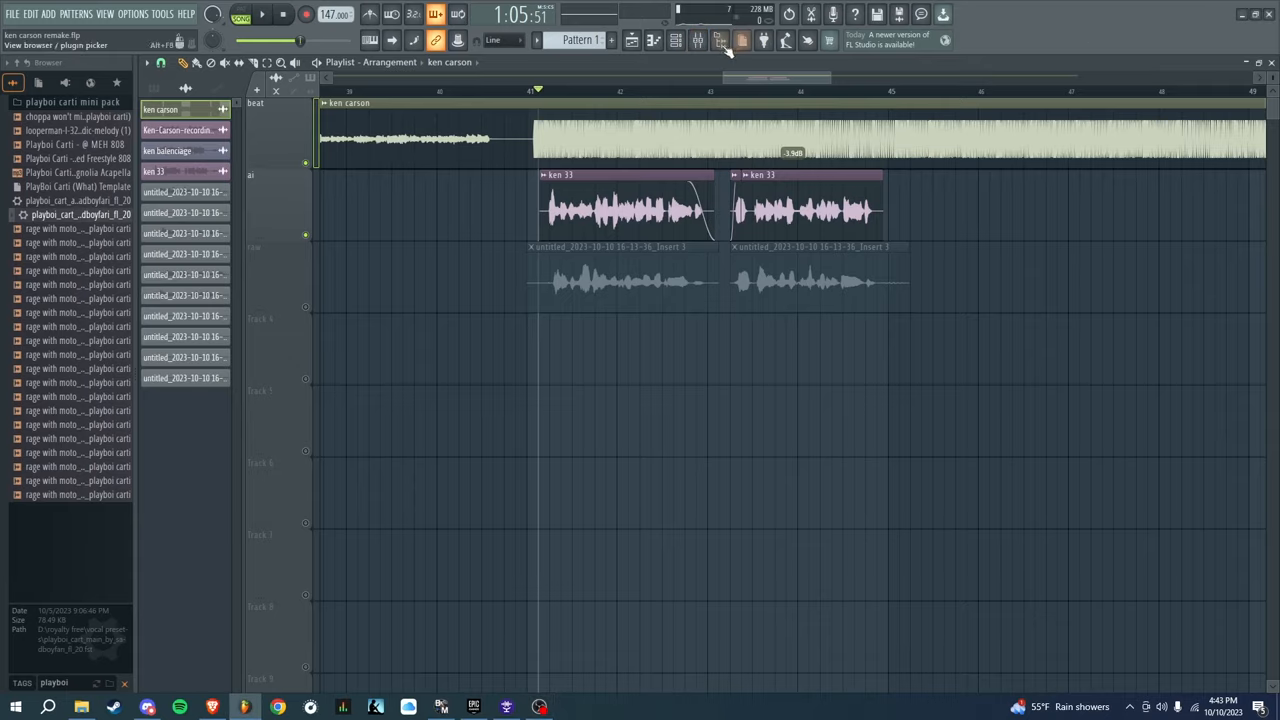
Step: Show the mixer's vocal insert and review its Auto-Tune Access effect
{"action": "left_click", "coordinate": [720, 40]}
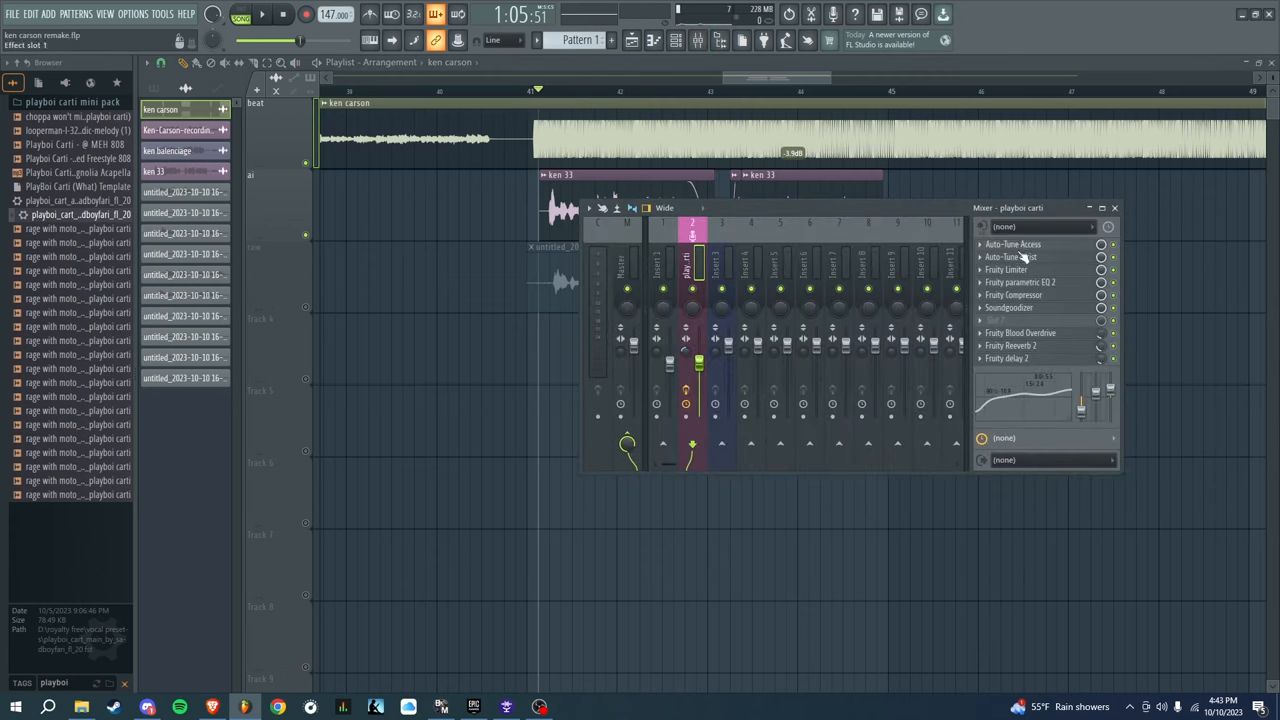
{"action": "left_click", "coordinate": [1012, 244]}
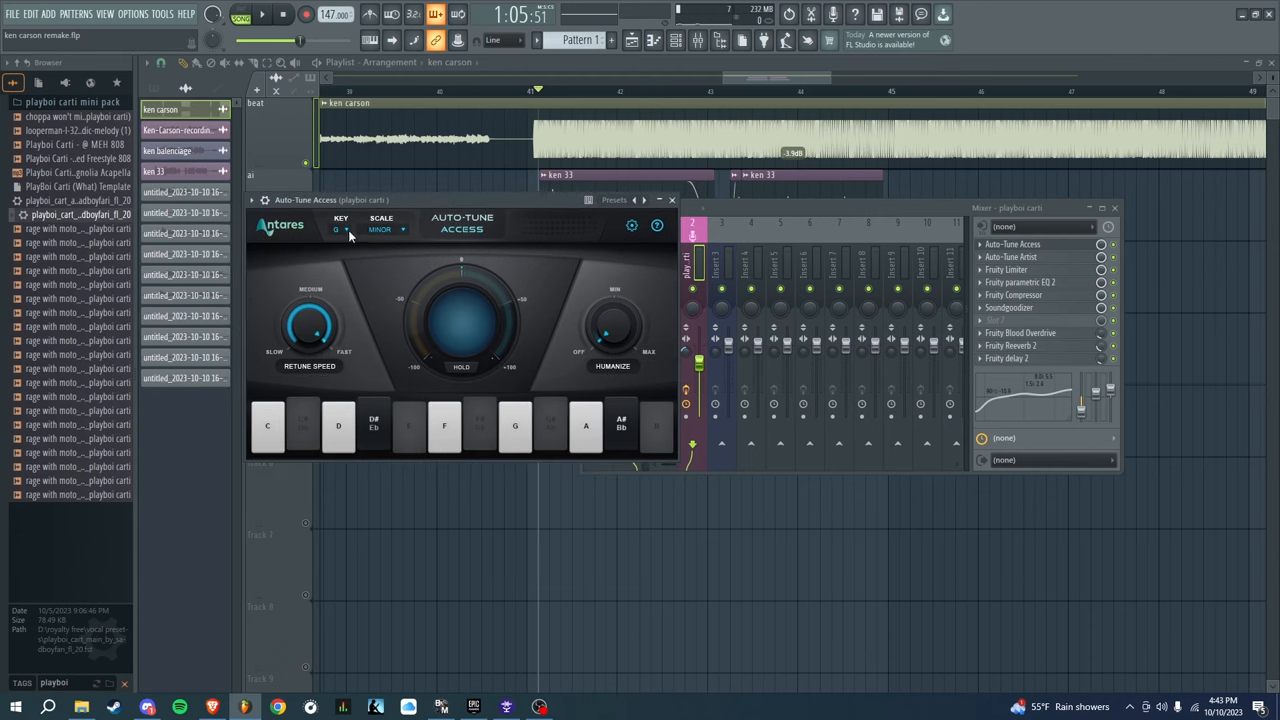
{"action": "left_click", "coordinate": [672, 200]}
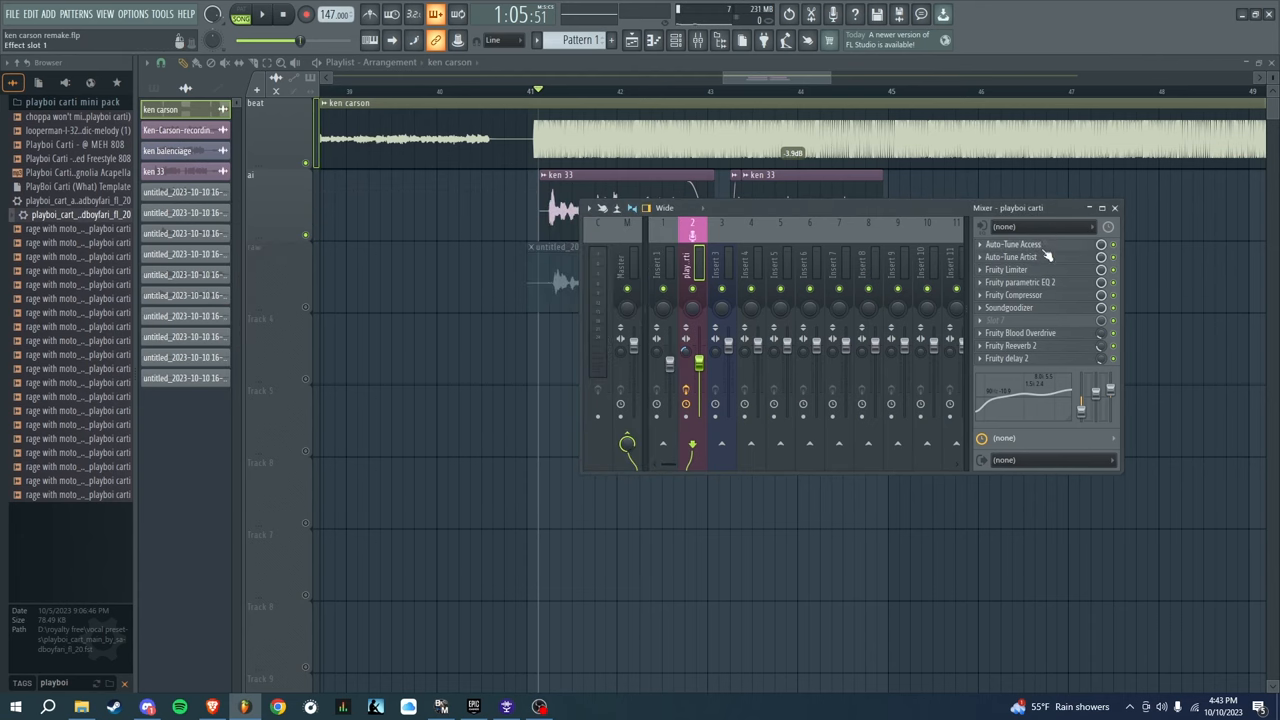
{"action": "left_click", "coordinate": [1010, 256]}
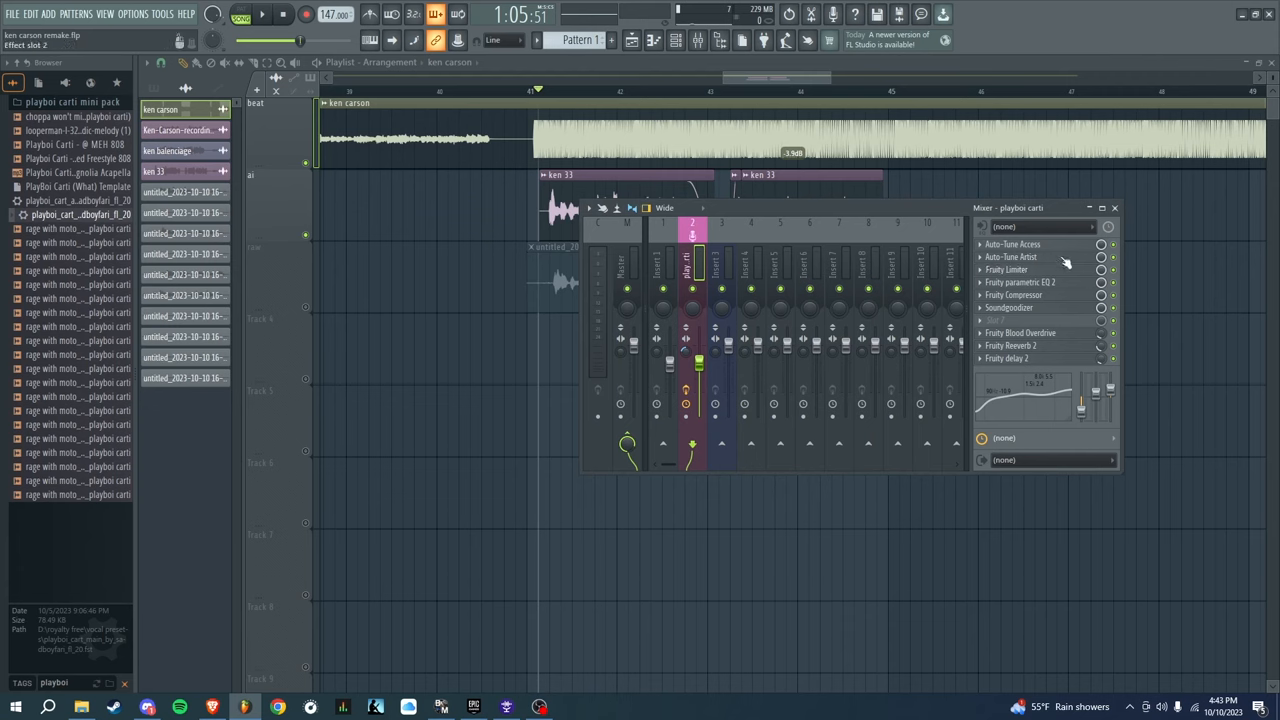
Step: Review the Fruity Limiter and Fruity Parametric EQ 2 effects in the insert chain
{"action": "left_click", "coordinate": [1008, 268]}
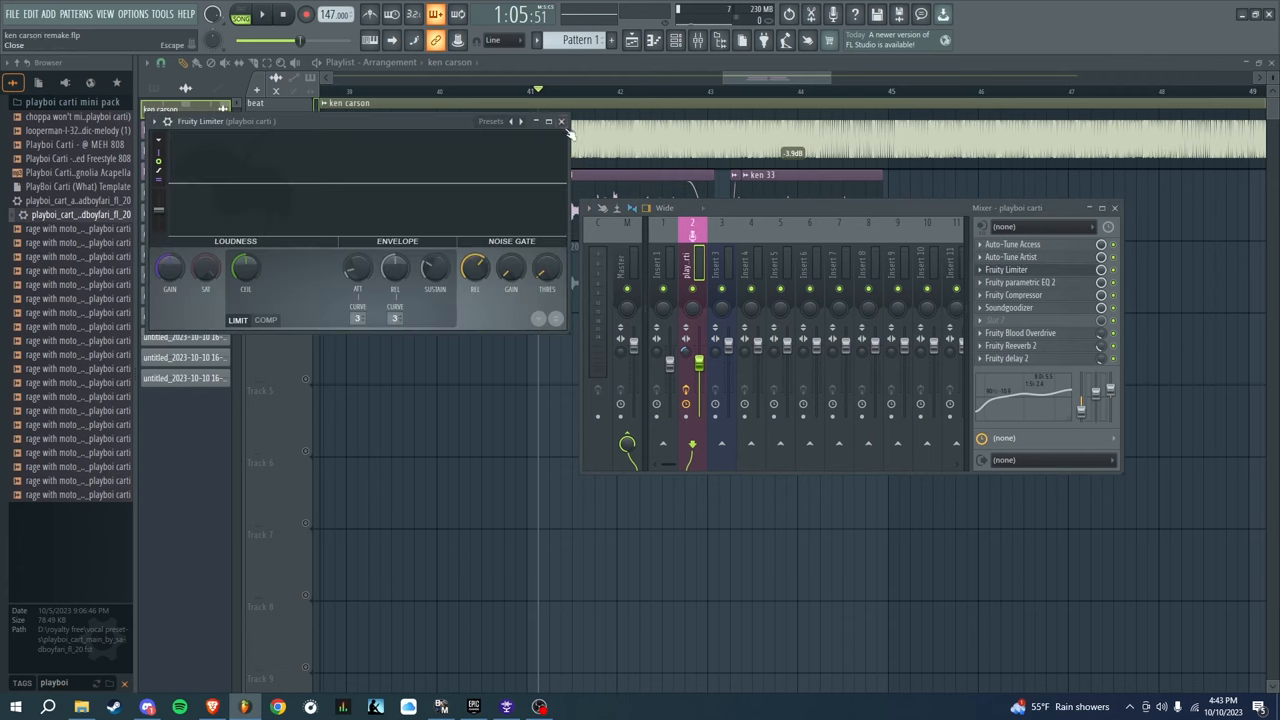
{"action": "left_click", "coordinate": [1020, 282]}
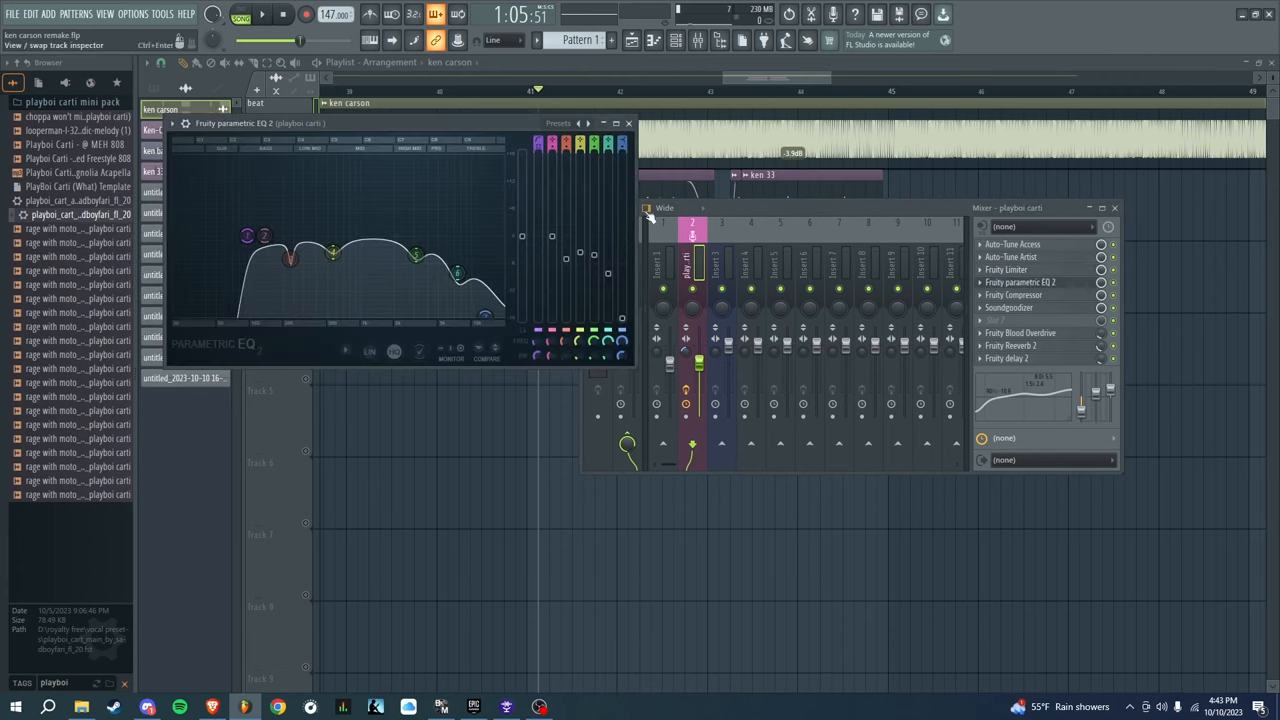
{"action": "left_click_drag", "start_coordinate": [456, 272], "coordinate": [484, 316]}
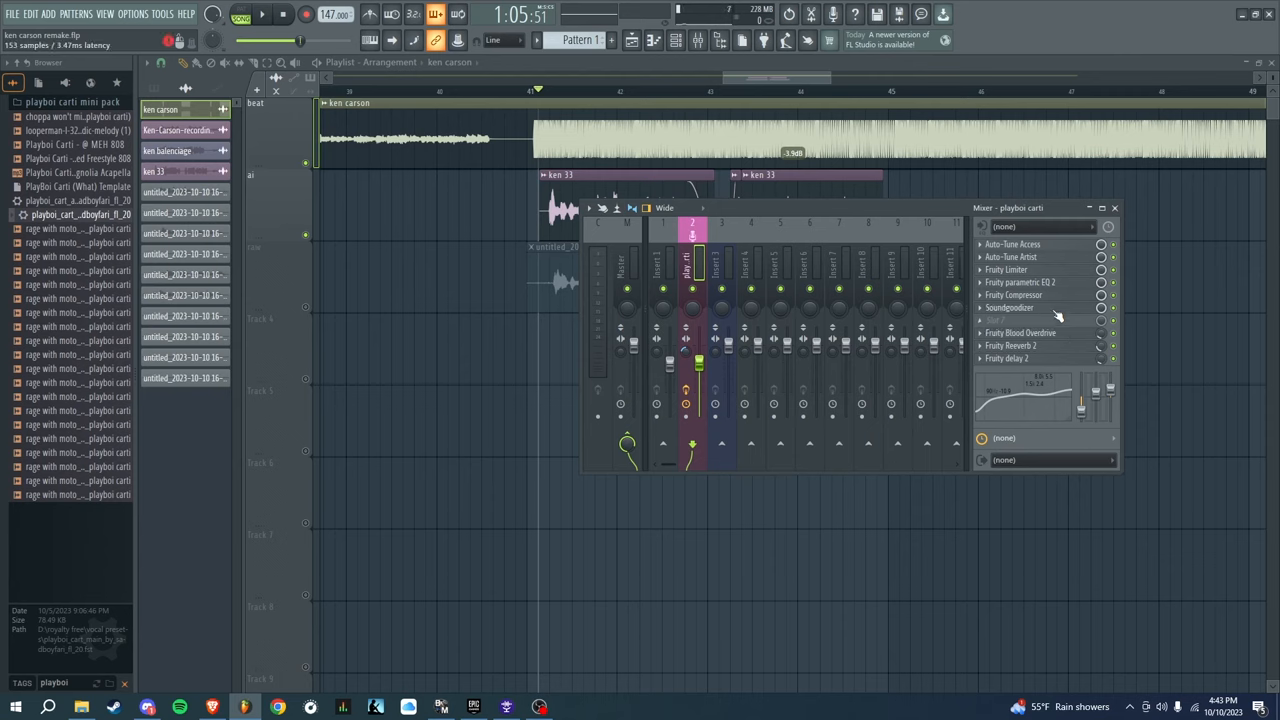
{"action": "left_click", "coordinate": [1008, 308]}
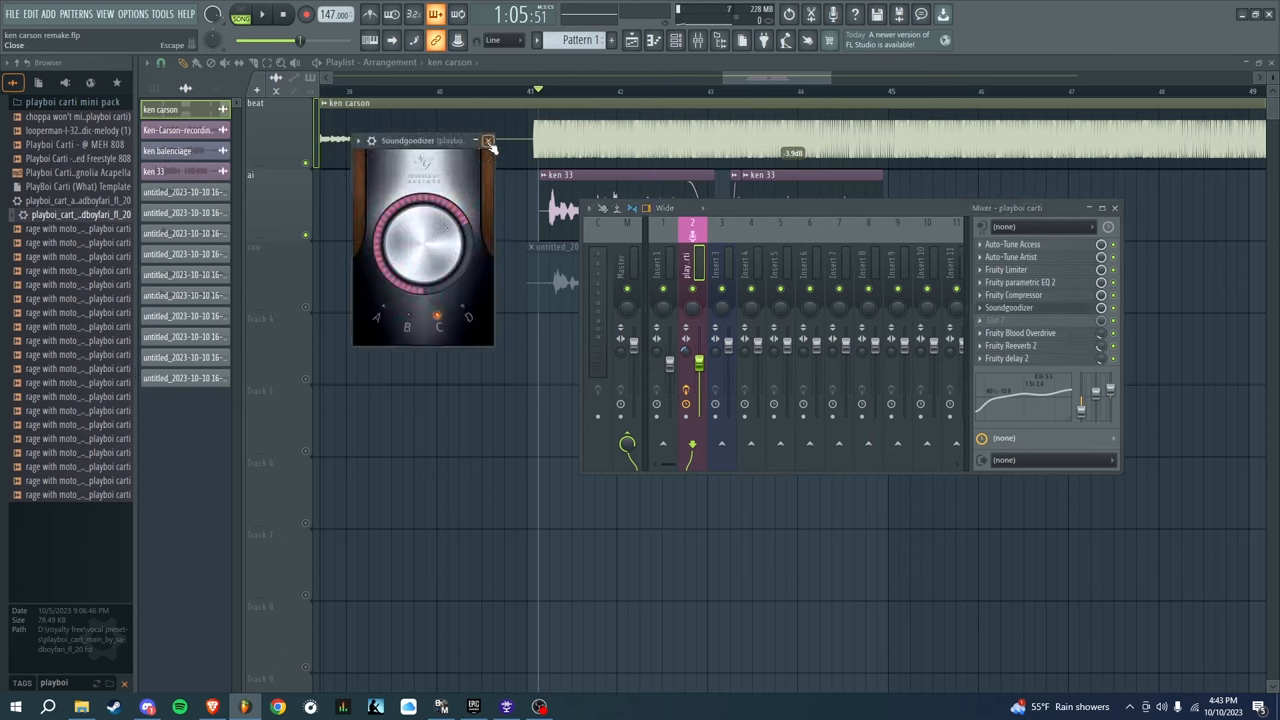
{"action": "left_click", "coordinate": [488, 140]}
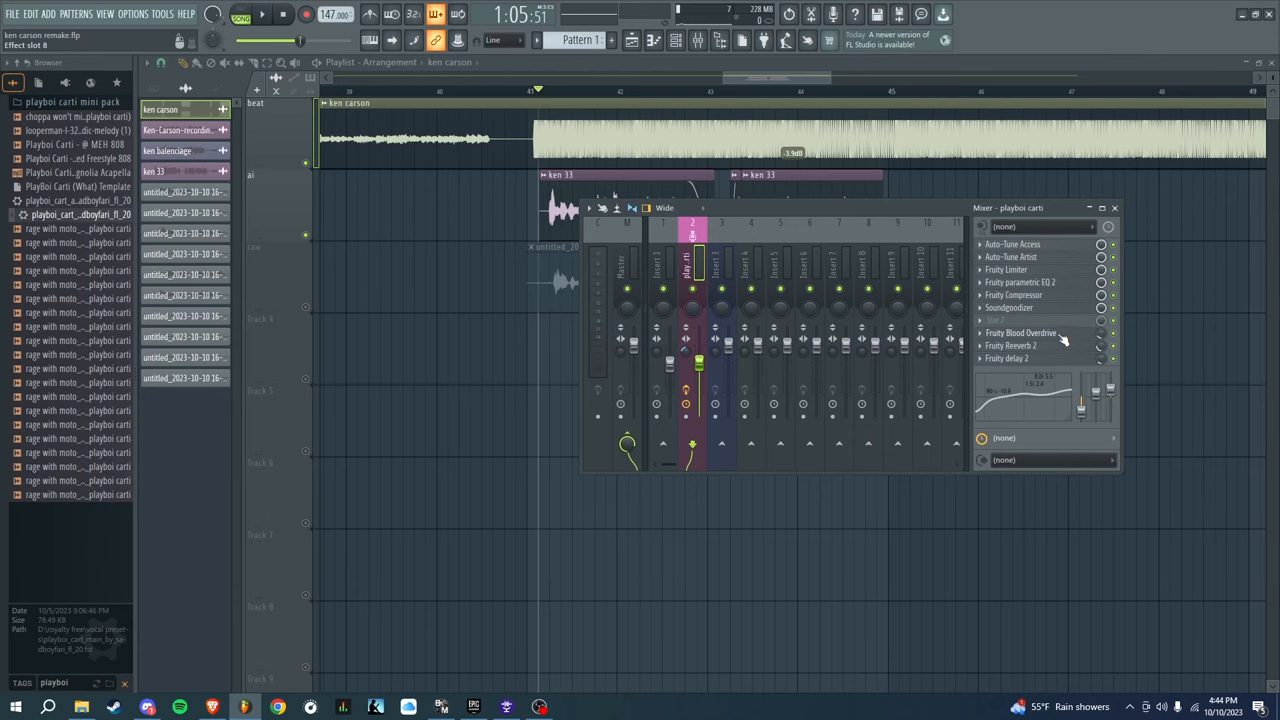
{"action": "left_click", "coordinate": [1020, 332]}
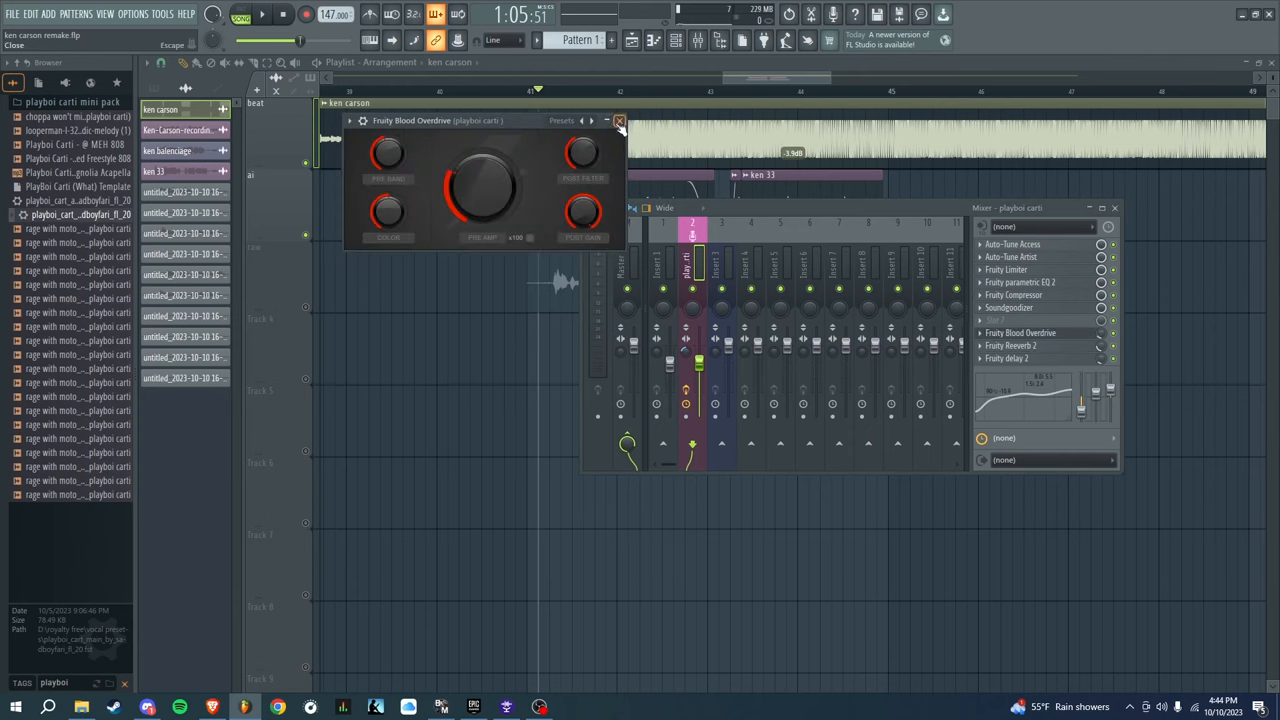
{"action": "left_click", "coordinate": [620, 120]}
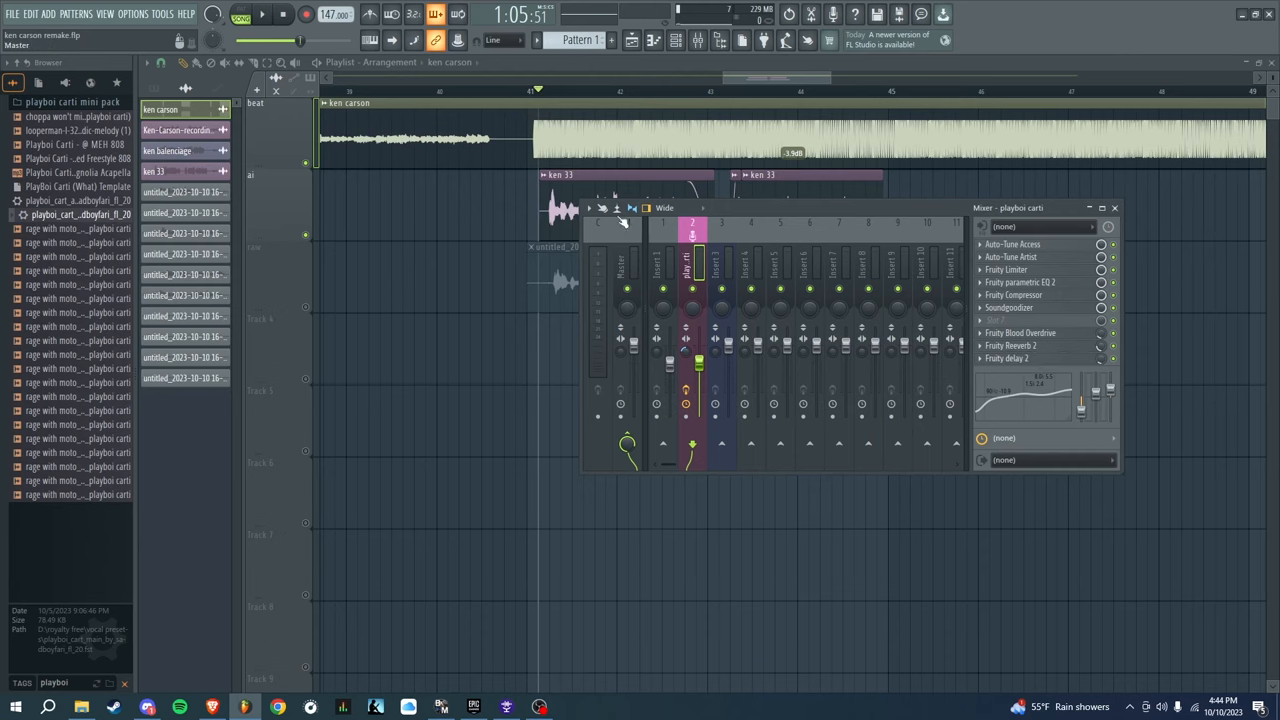
{"action": "left_click", "coordinate": [1112, 206]}
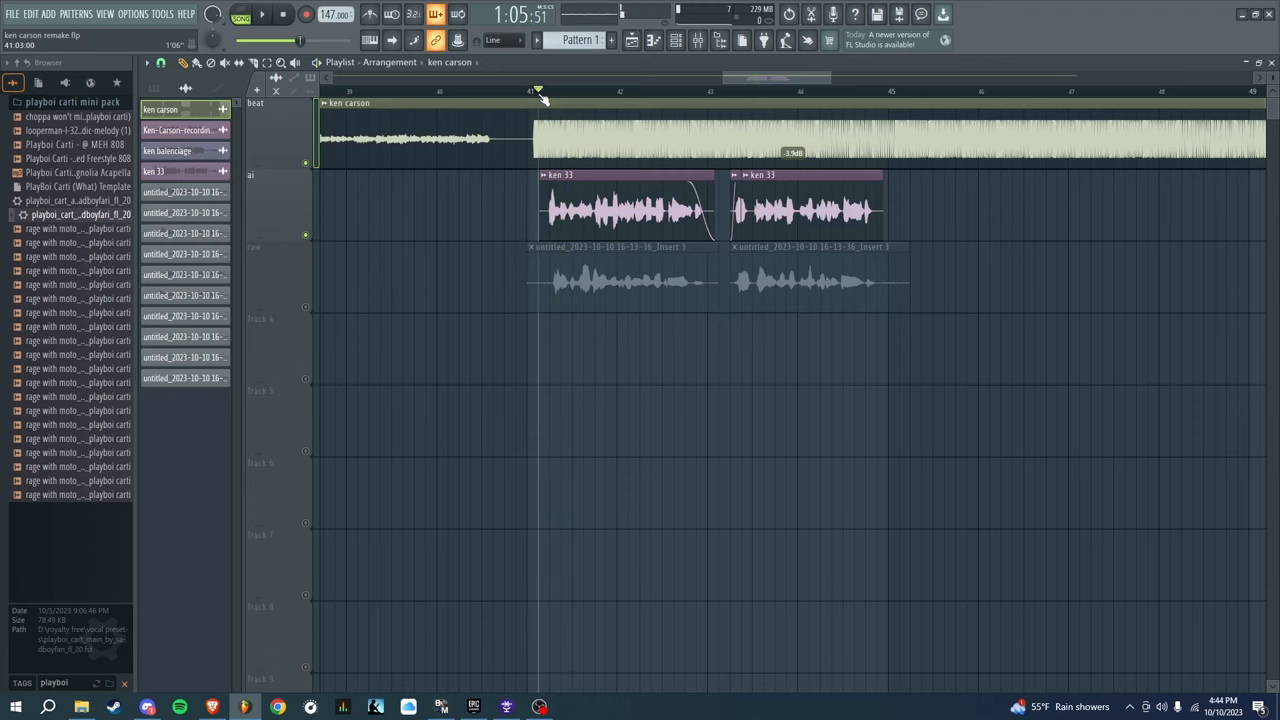
{"action": "left_click", "coordinate": [696, 40]}
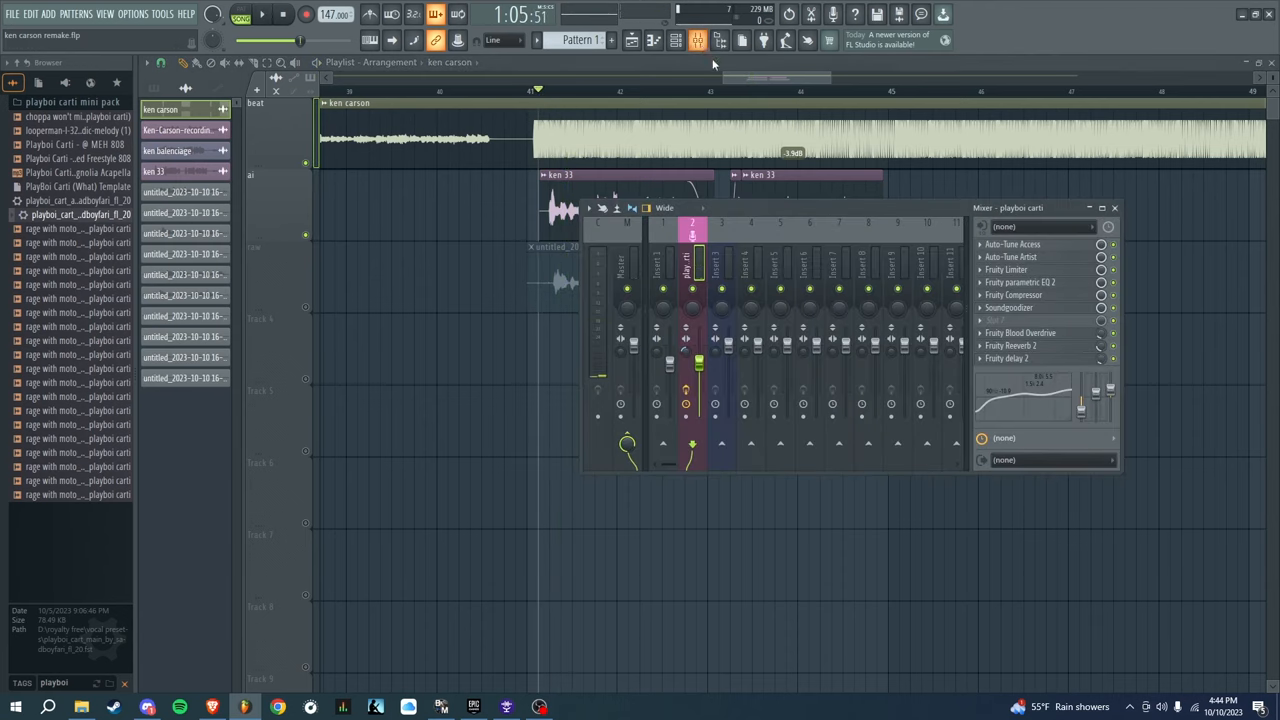